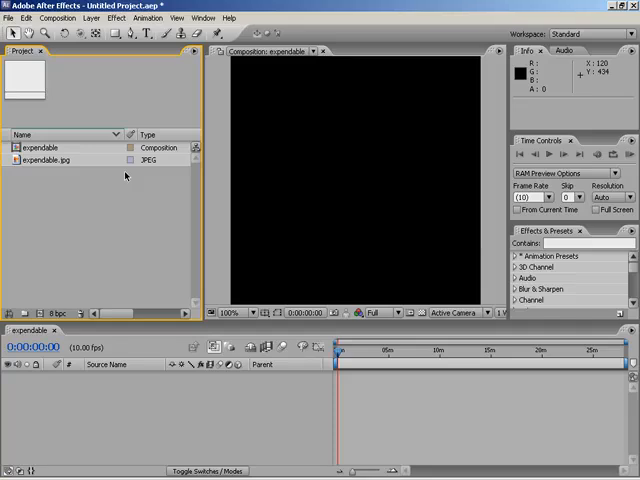
mouse_move(122, 184)
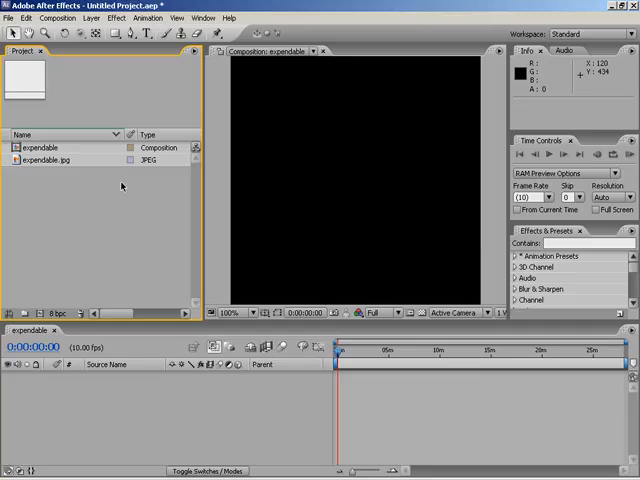
mouse_move(104, 188)
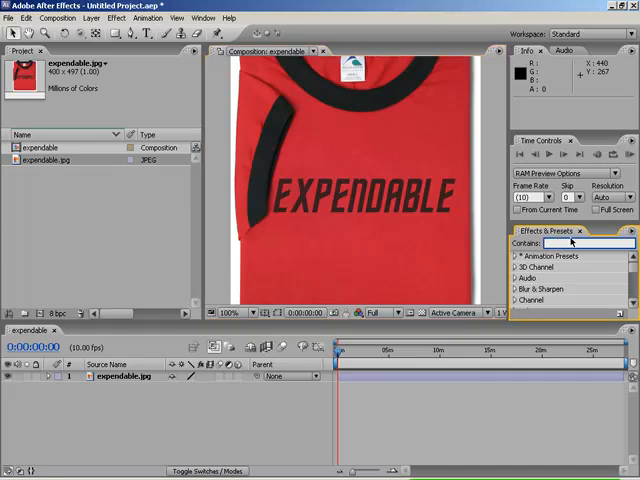
type("change")
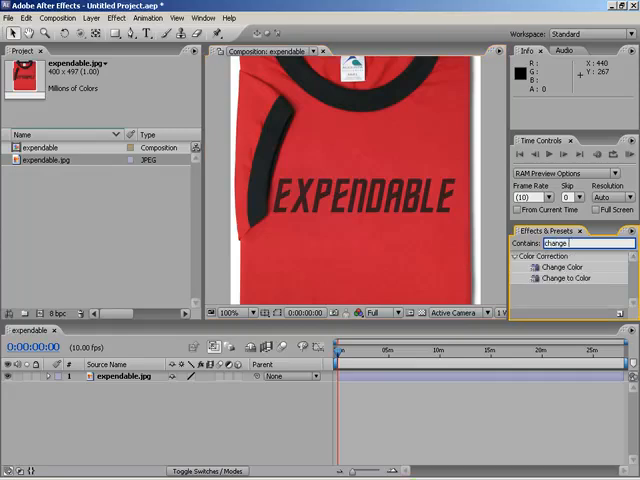